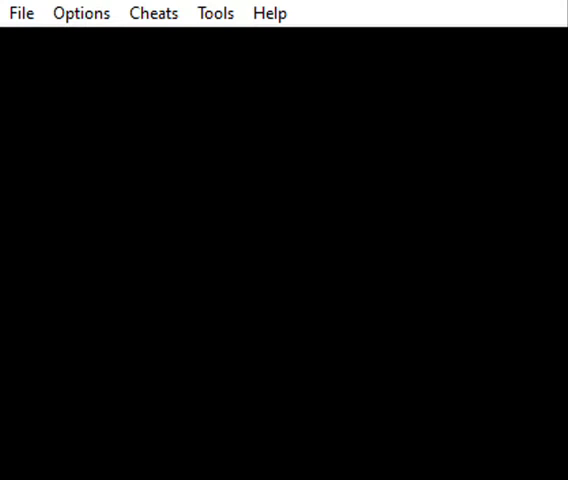
mouse_move(192, 62)
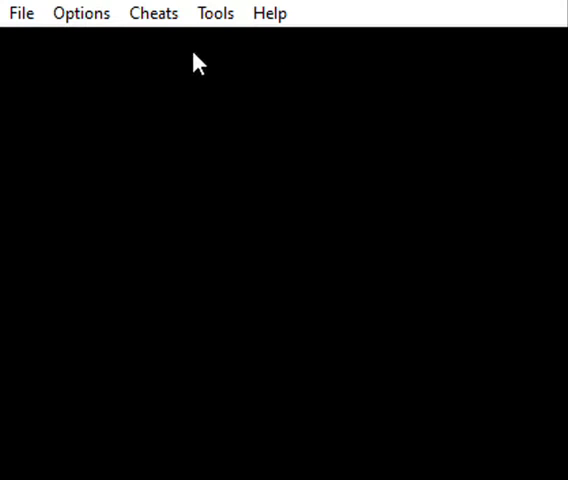
mouse_move(208, 76)
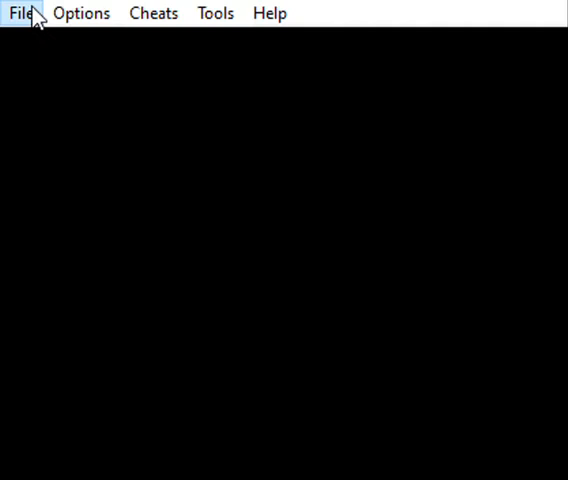
mouse_move(128, 46)
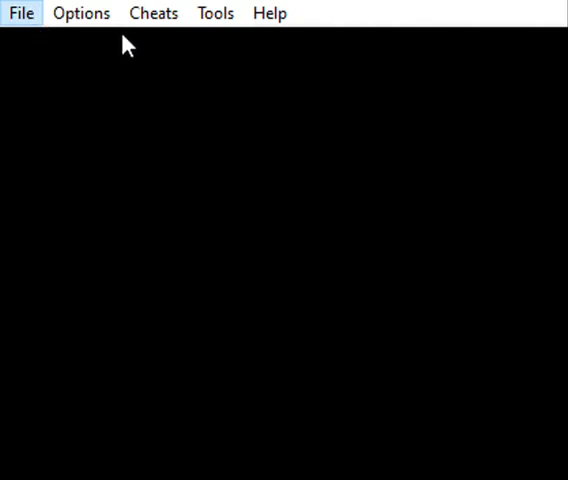
mouse_move(320, 304)
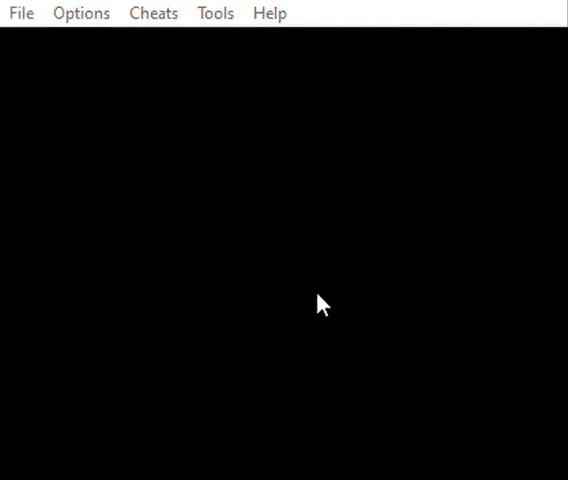
mouse_move(288, 96)
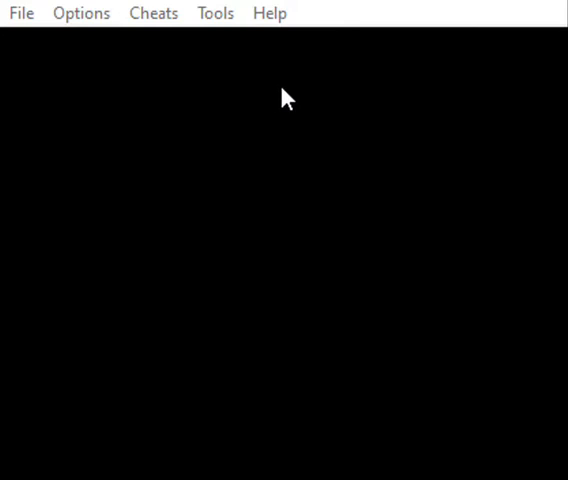
mouse_move(288, 96)
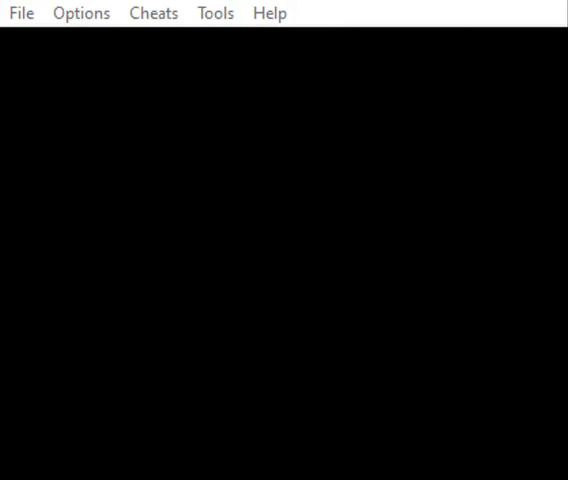
mouse_move(460, 110)
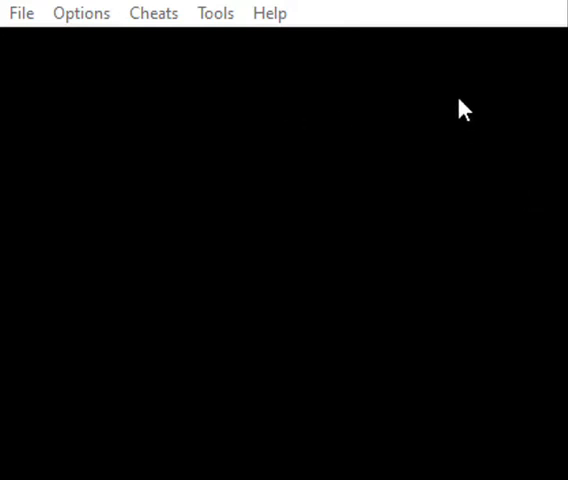
mouse_move(474, 110)
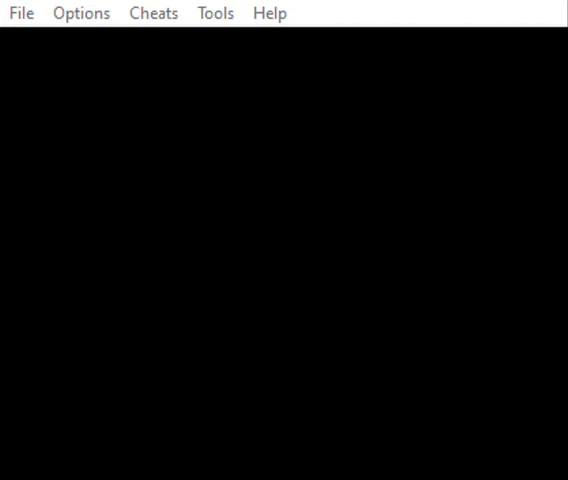
mouse_move(532, 100)
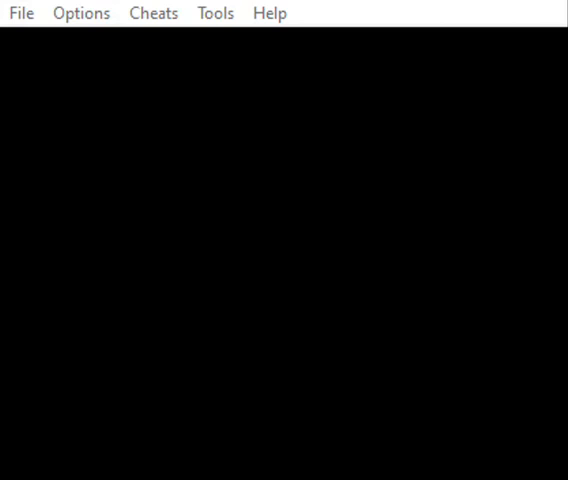
mouse_move(30, 152)
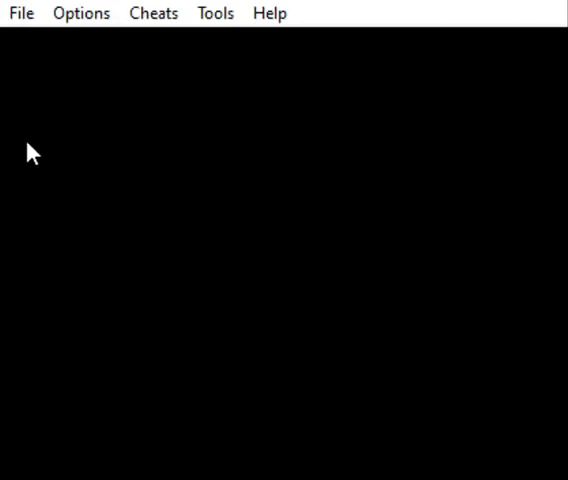
mouse_move(16, 472)
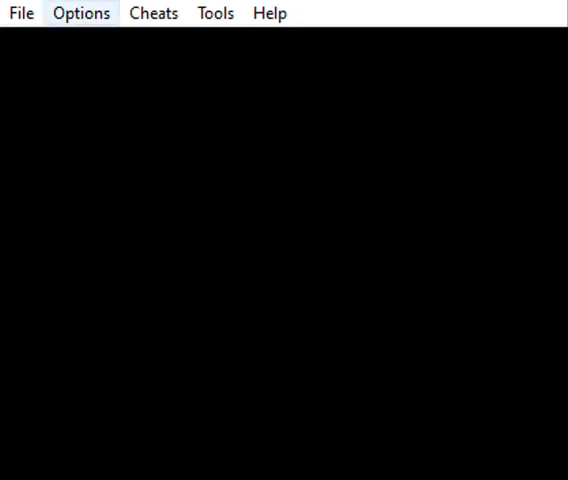
mouse_move(144, 136)
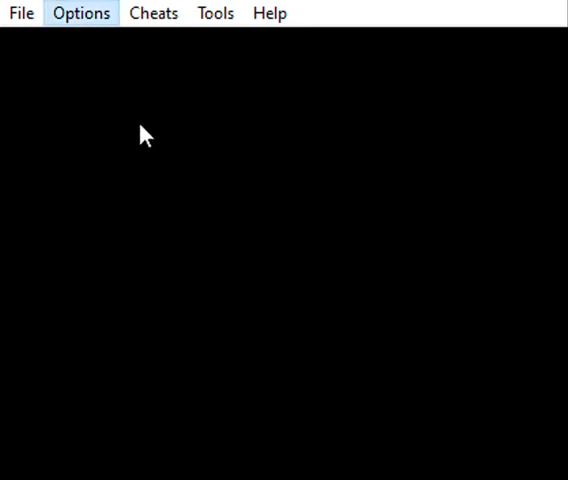
mouse_move(298, 86)
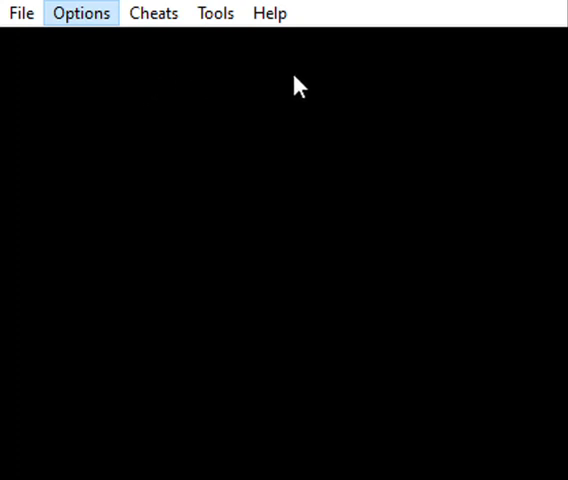
mouse_move(64, 156)
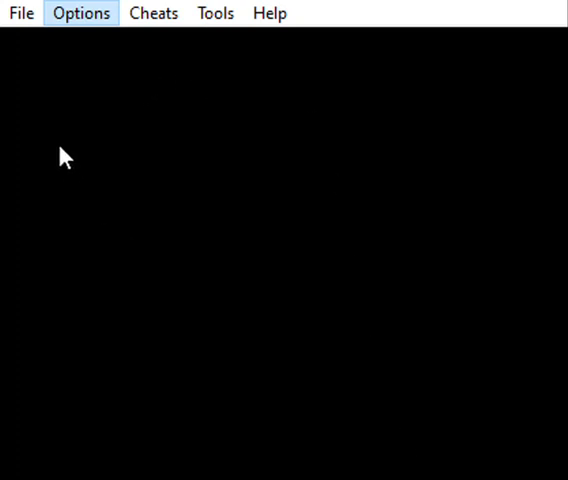
mouse_move(408, 322)
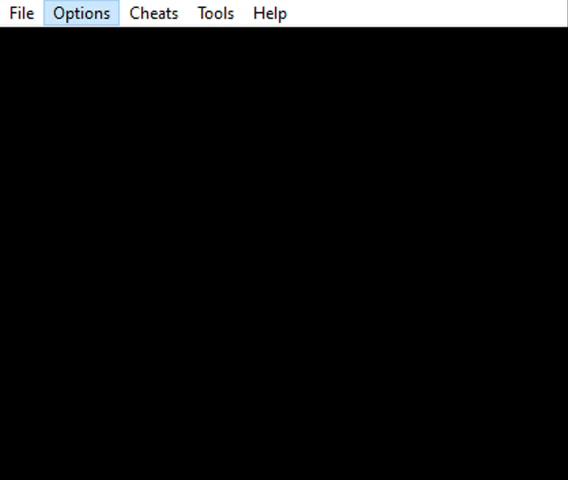
mouse_move(450, 364)
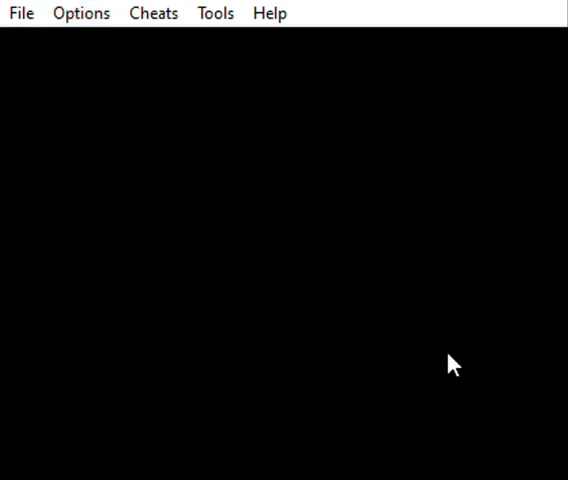